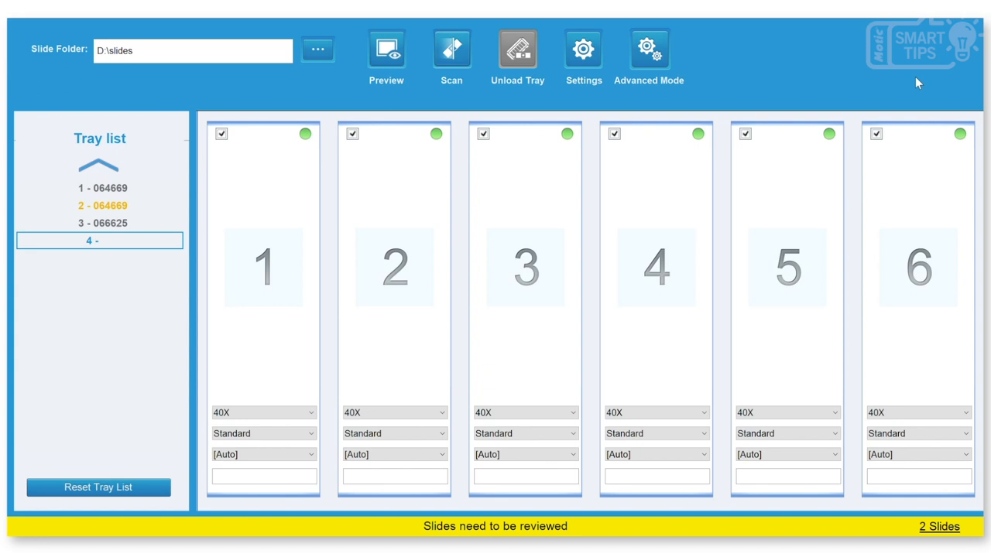
mouse_move(441, 80)
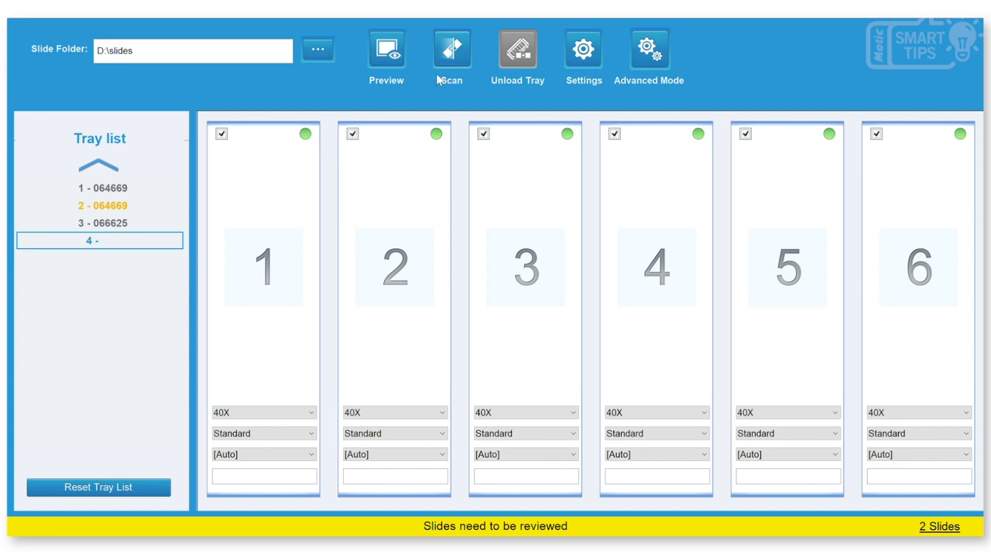
mouse_move(542, 132)
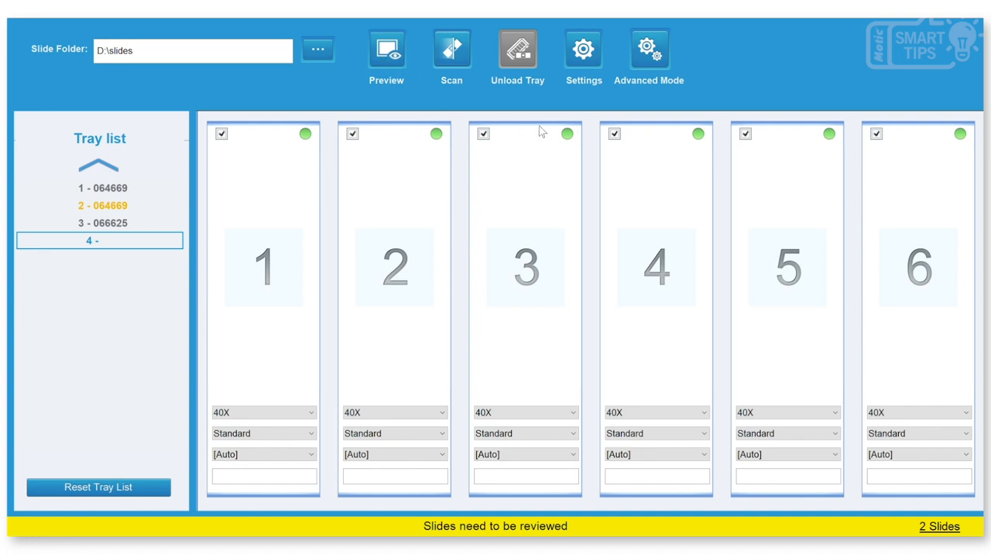
Step: Start previewing the checked slides in tray 4
click(386, 48)
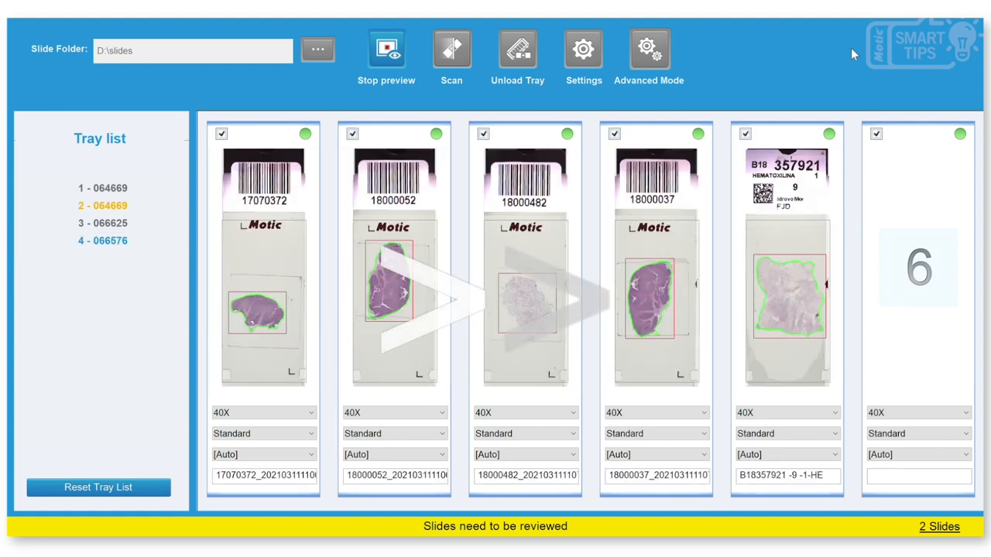
Step: Let the tray 4 preview finish, then inspect the outlined tissue regions on the slides
click(386, 49)
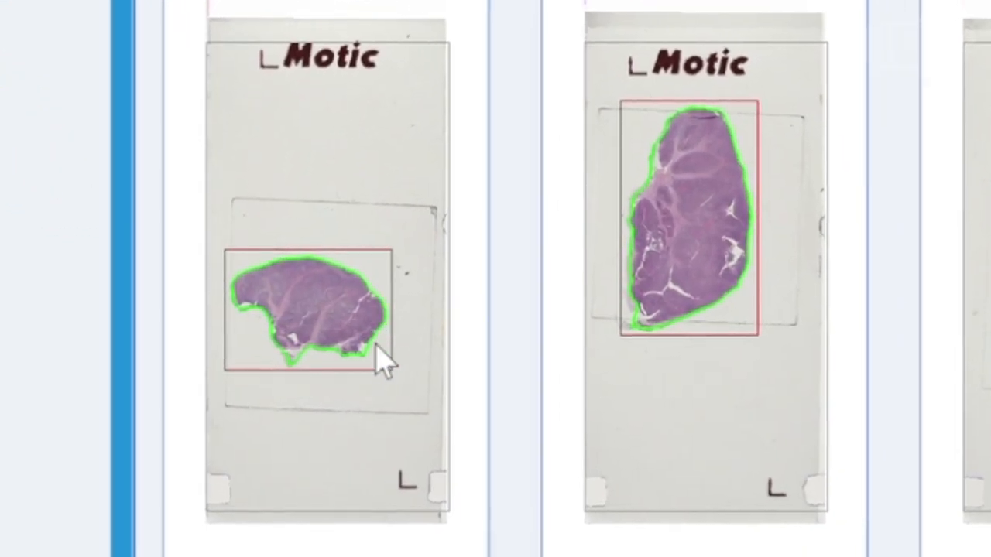
mouse_move(370, 302)
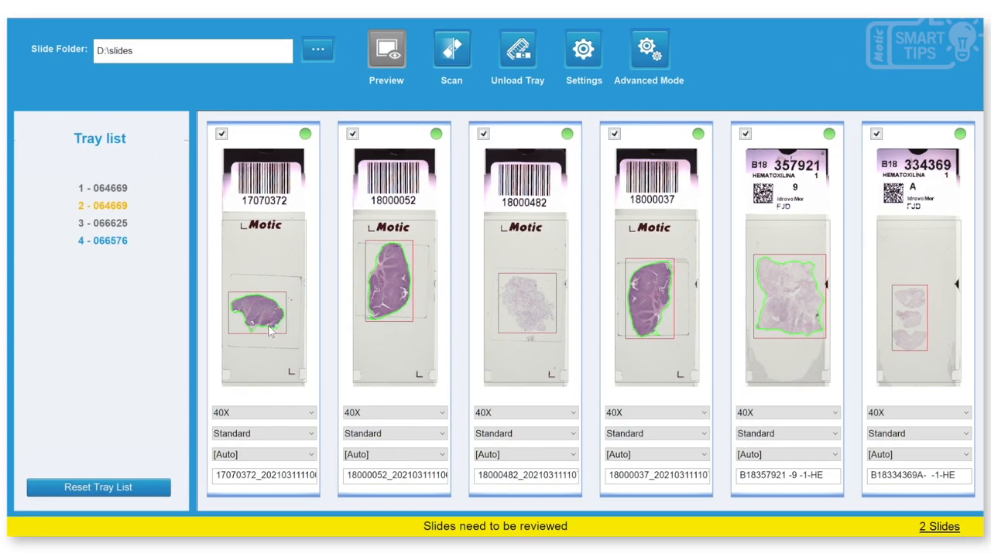
mouse_move(502, 283)
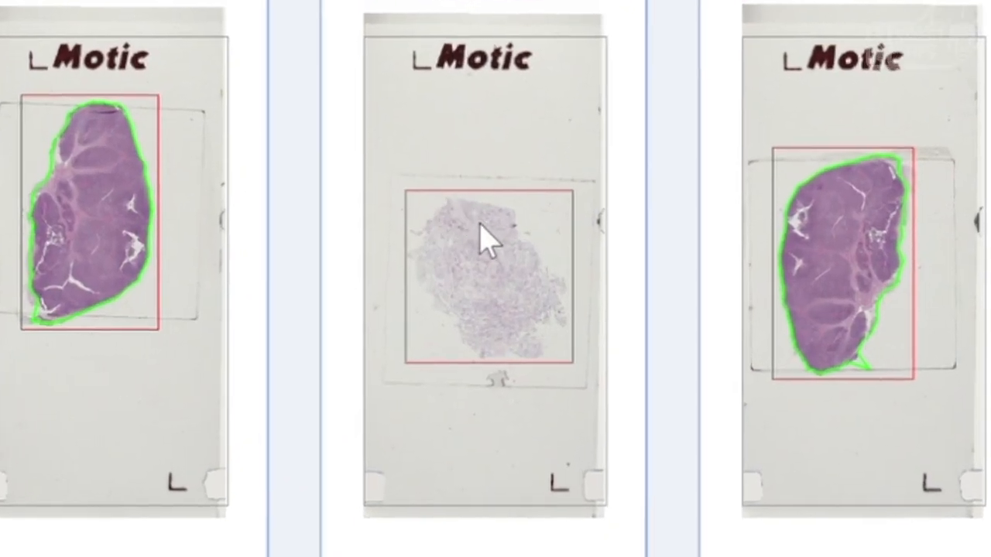
mouse_move(484, 259)
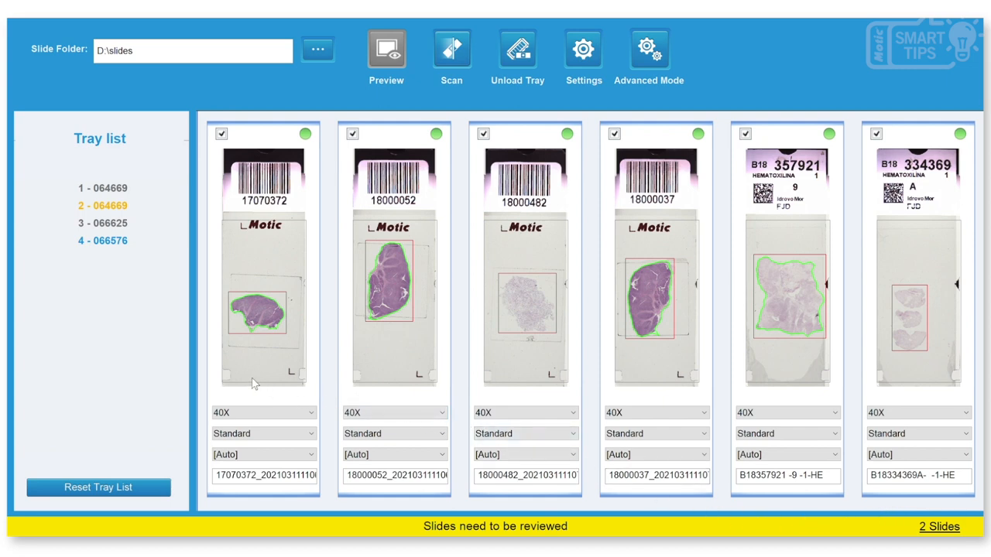
mouse_move(236, 270)
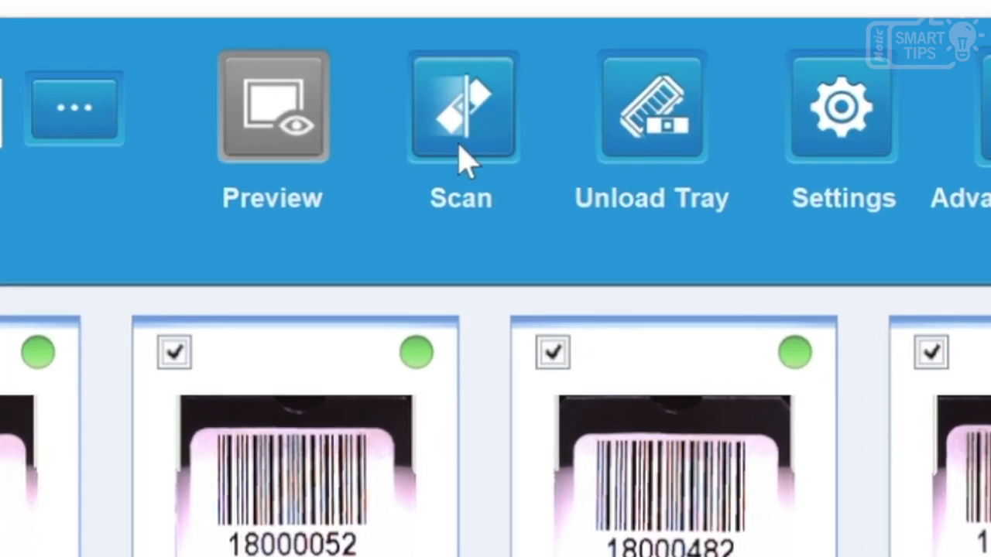
Step: Start the batch scan of the checked slides in tray 4
click(462, 107)
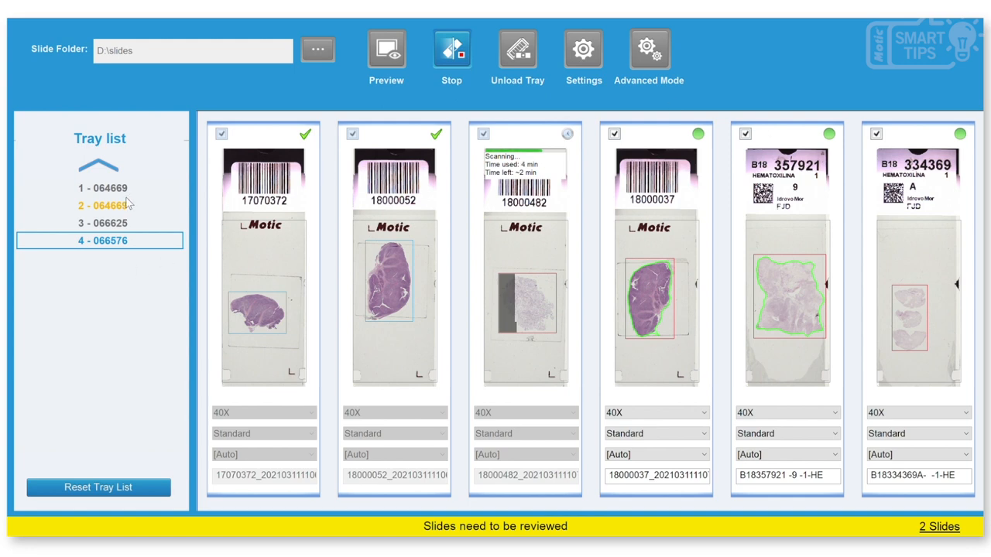
Step: Select tray 2 - 064669 to show its four slides scanned at 40X Standard
click(99, 205)
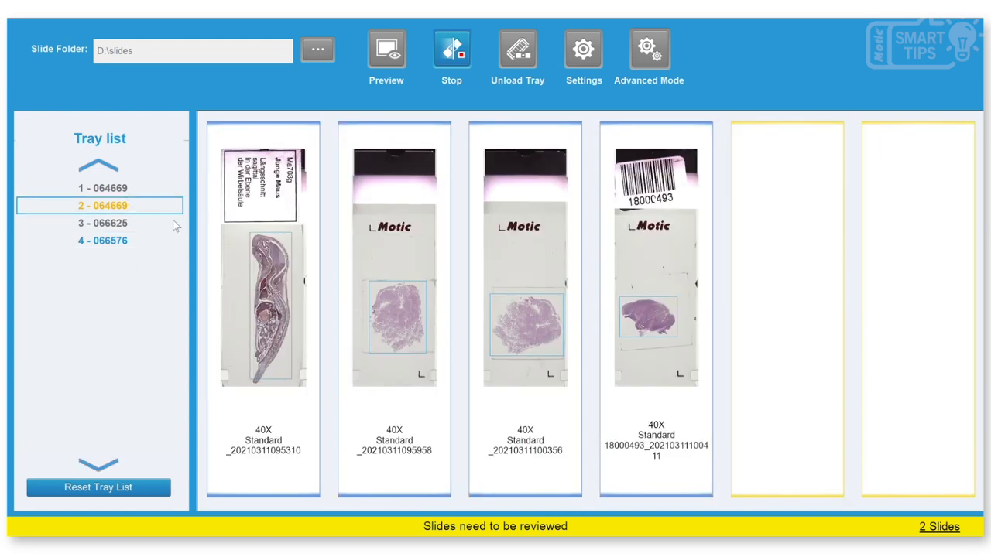
mouse_move(160, 244)
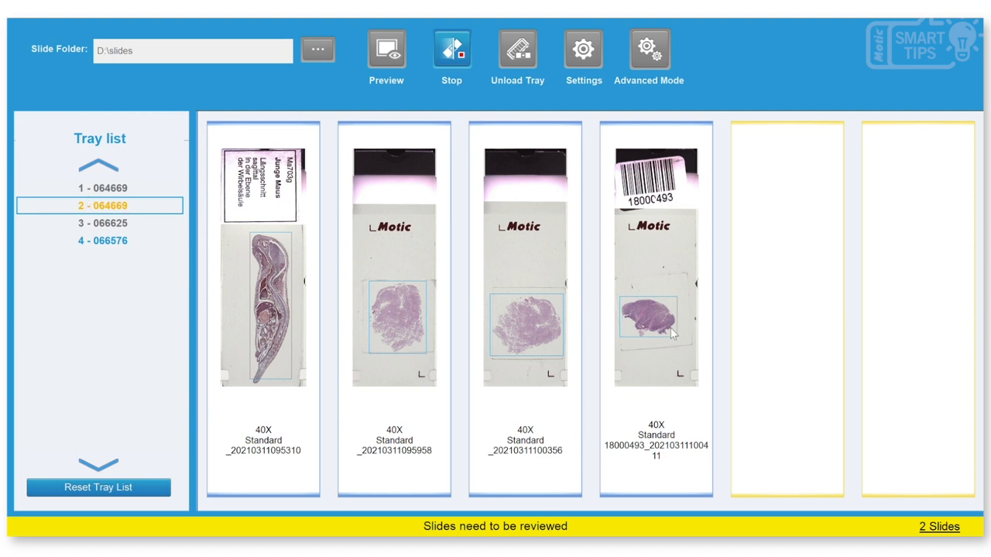
mouse_move(720, 324)
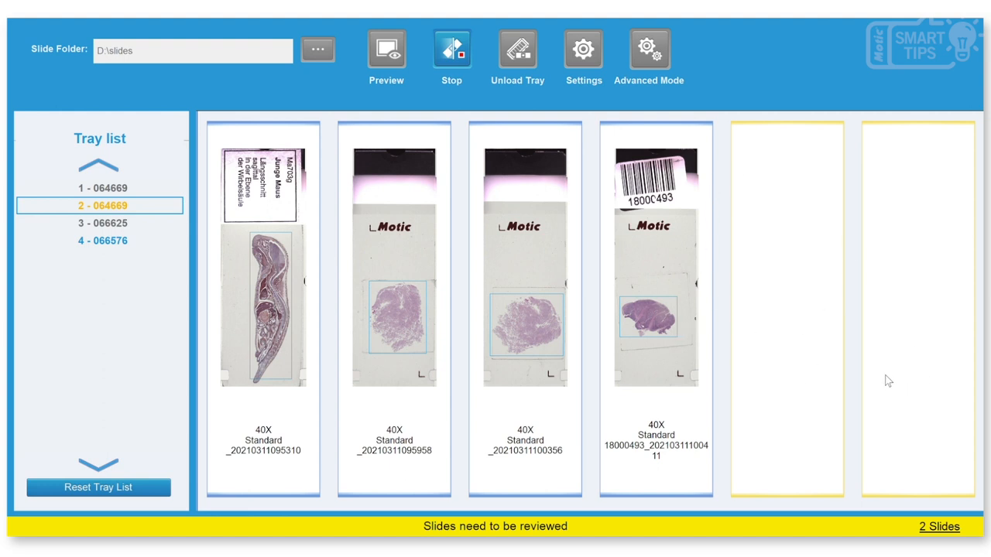
mouse_move(732, 209)
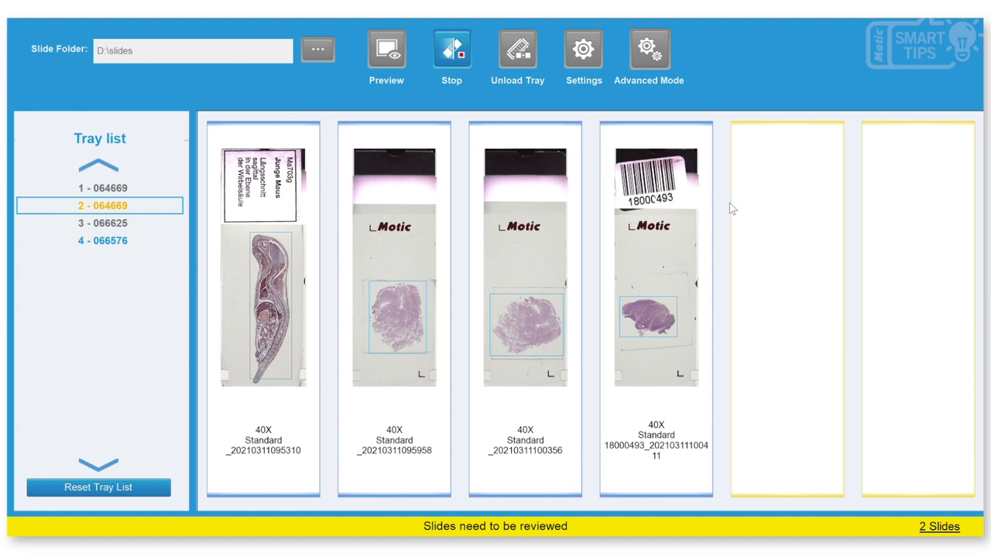
mouse_move(869, 288)
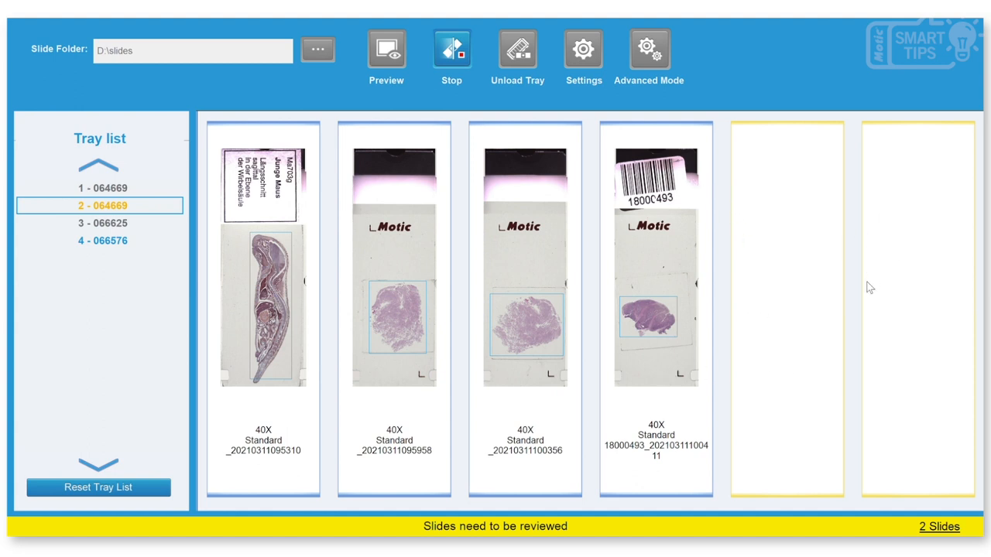
mouse_move(869, 298)
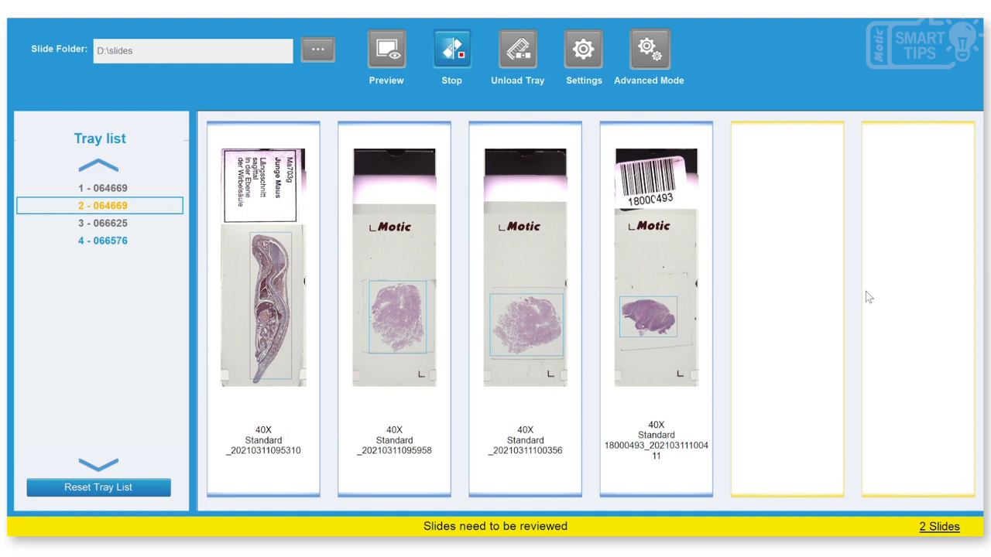
mouse_move(839, 323)
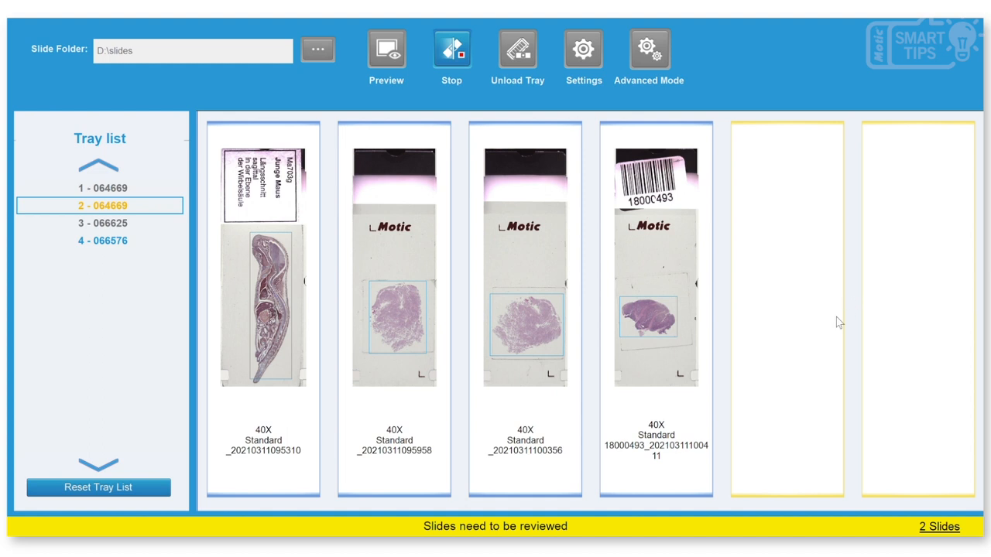
mouse_move(277, 305)
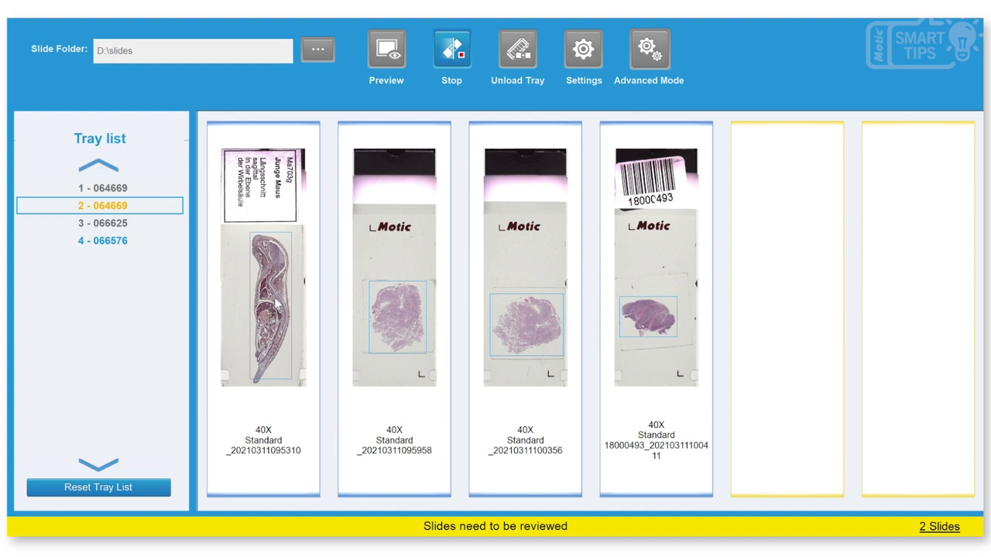
mouse_move(774, 349)
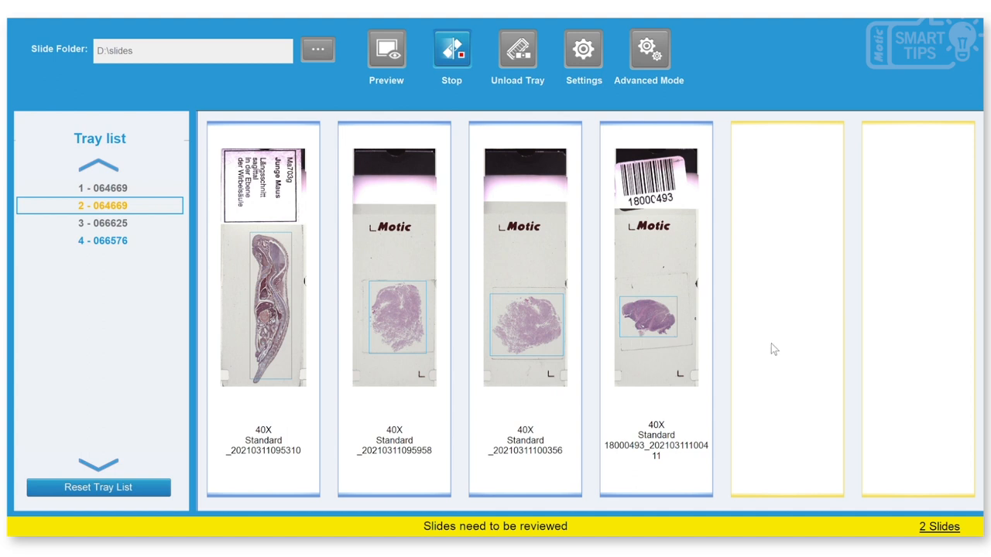
mouse_move(358, 307)
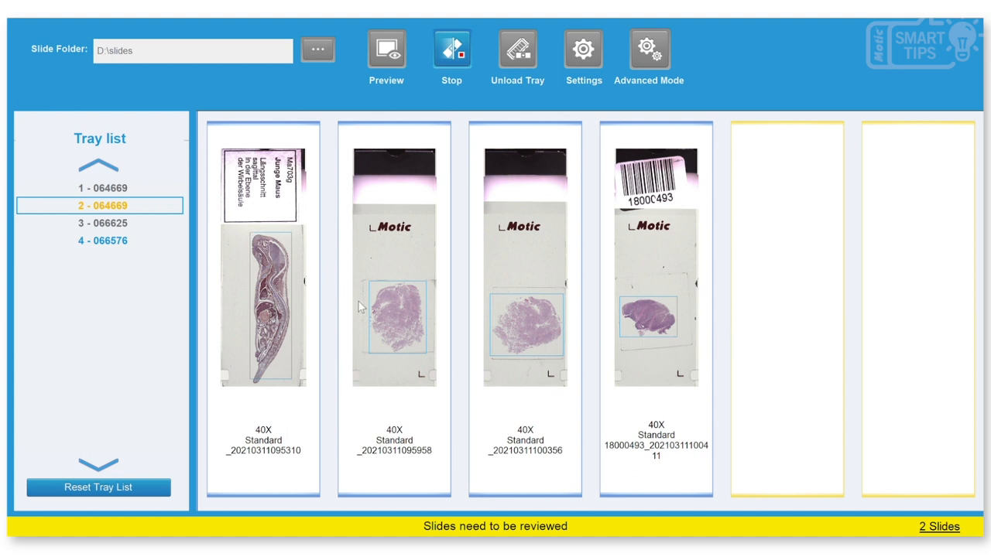
mouse_move(733, 356)
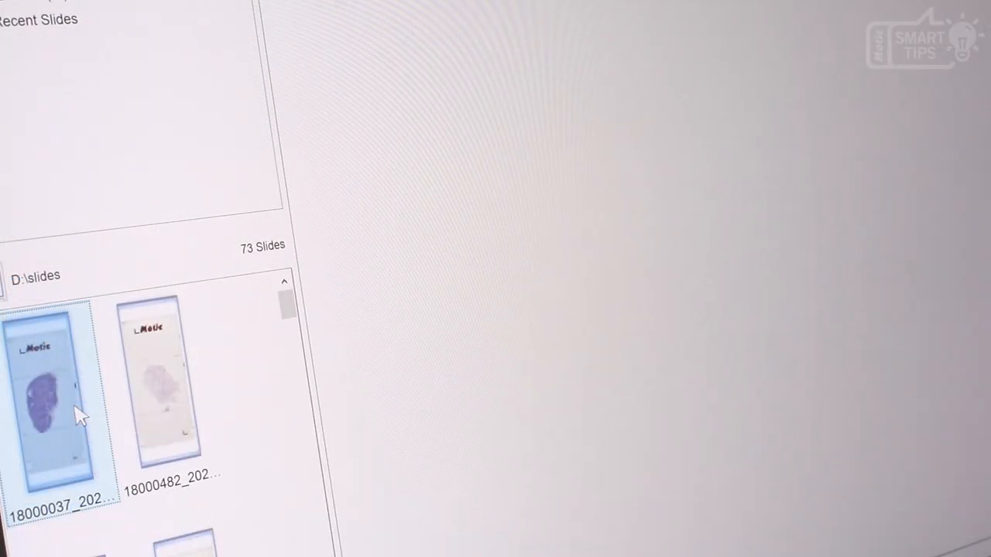
Step: Open slide 18000037 from D:\slides in the viewer and zoom in on its tissue
double_click(46, 395)
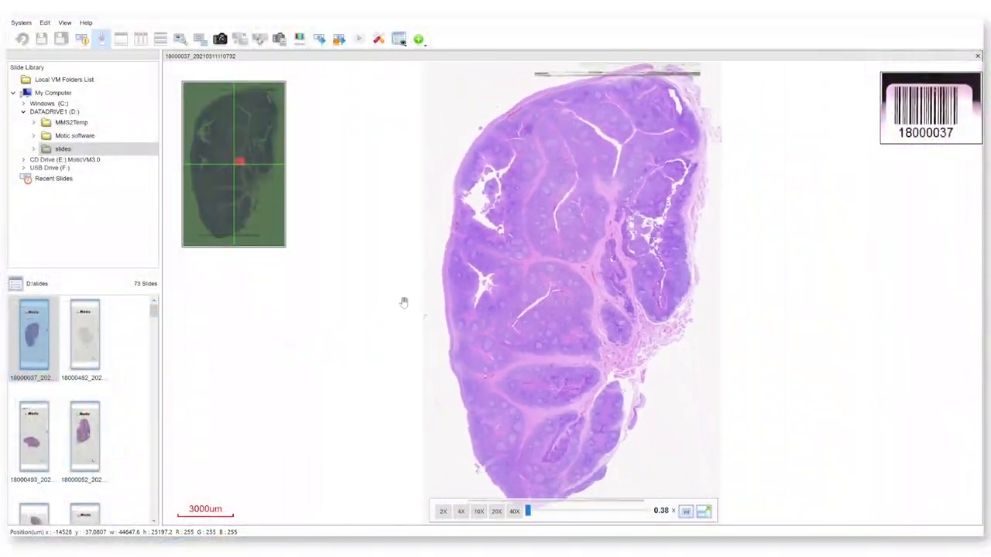
scroll(up, 3)
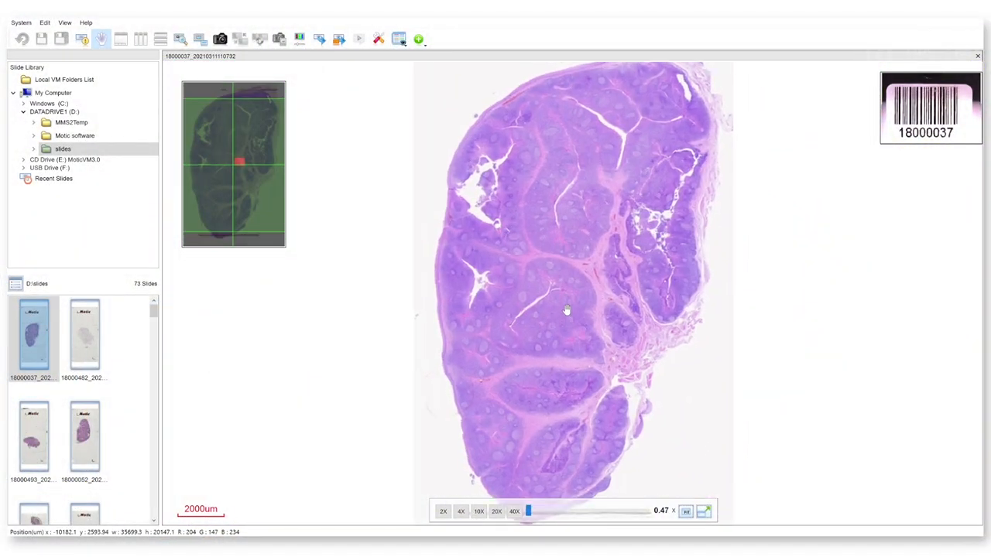